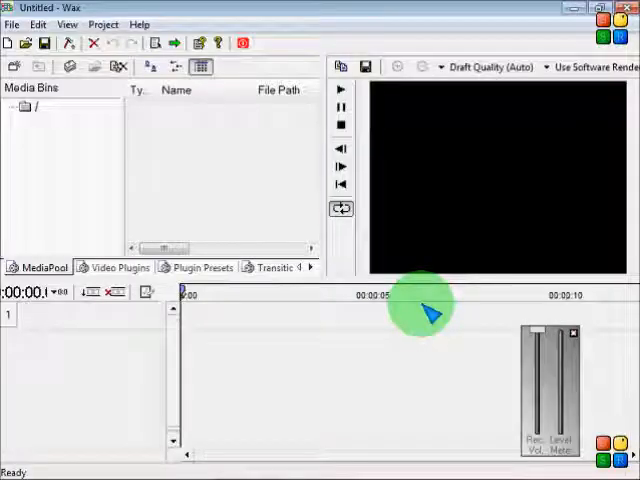
{"action": "mouse_move", "coordinate": [210, 148]}
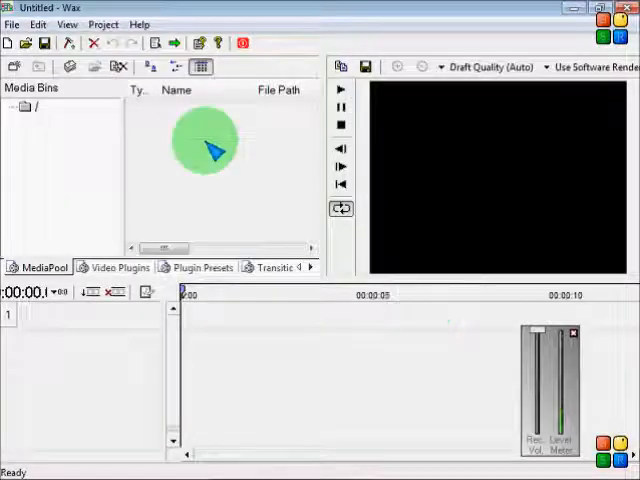
Import images (6) and images (2) from Downloads onto tracks 1 and 2.
{"action": "left_click", "coordinate": [72, 66]}
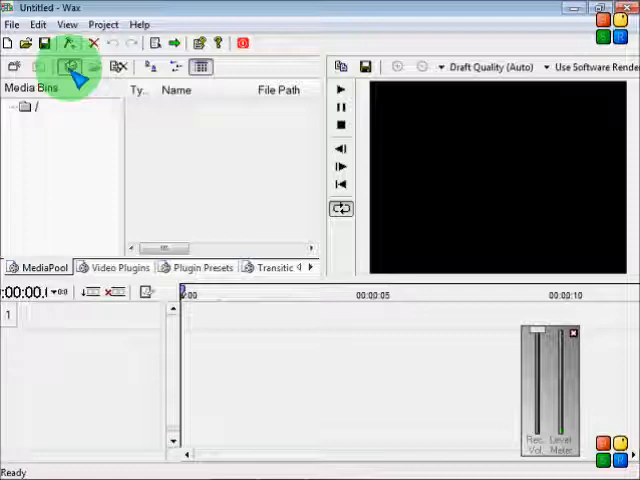
{"action": "left_click", "coordinate": [70, 66]}
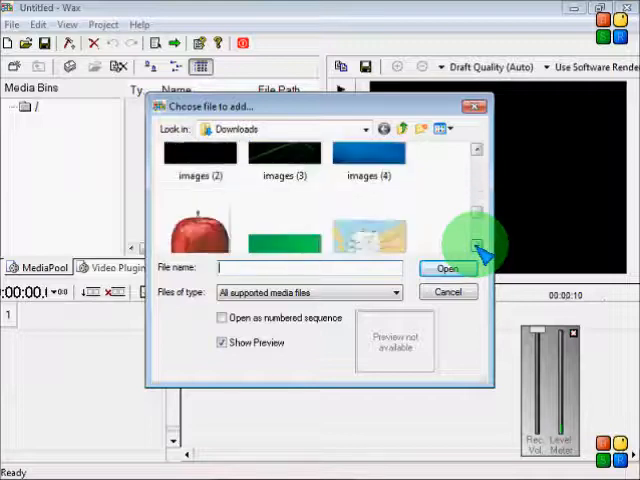
{"action": "scroll", "scroll_direction": "down", "scroll_amount": 3}
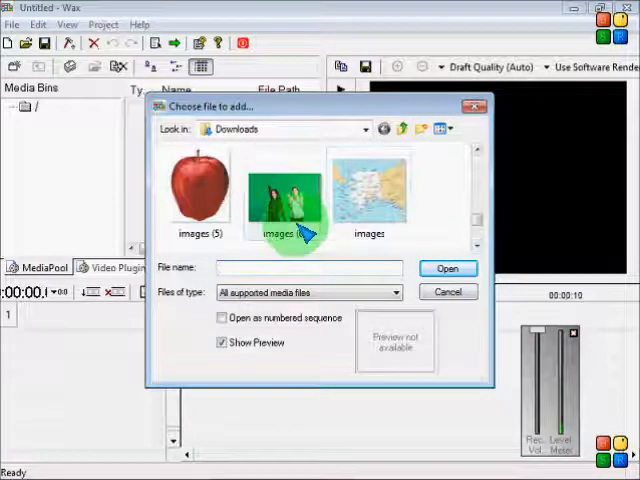
{"action": "left_click", "coordinate": [448, 268]}
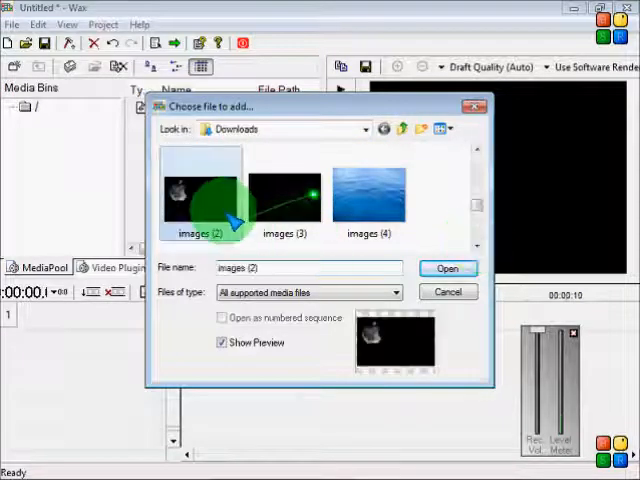
{"action": "left_click", "coordinate": [448, 268]}
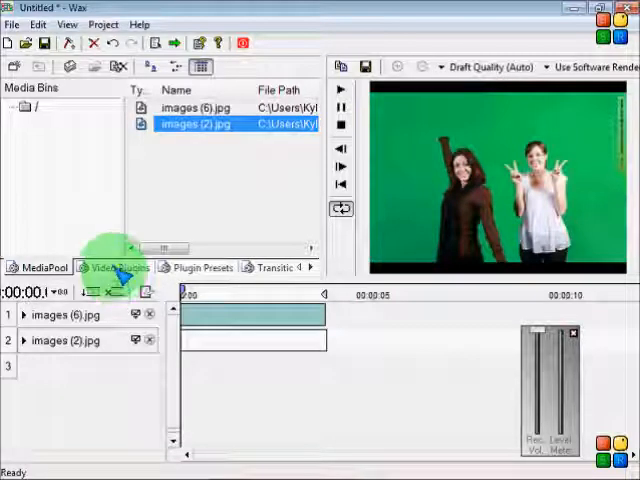
Apply Chroma Key to the images (6) track with the green colour keyed out.
{"action": "left_click", "coordinate": [118, 268]}
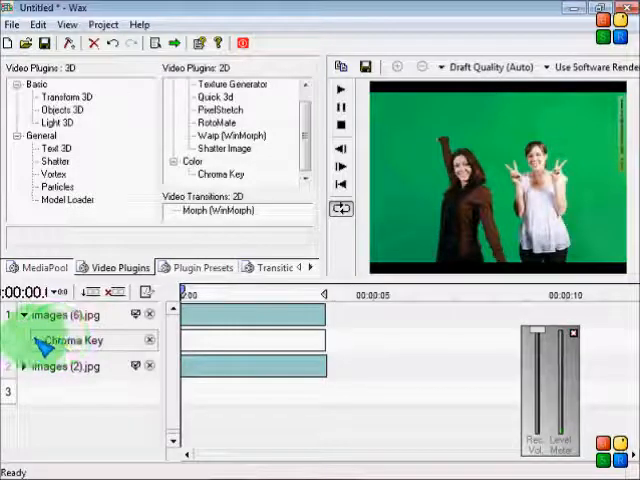
{"action": "left_click", "coordinate": [36, 340]}
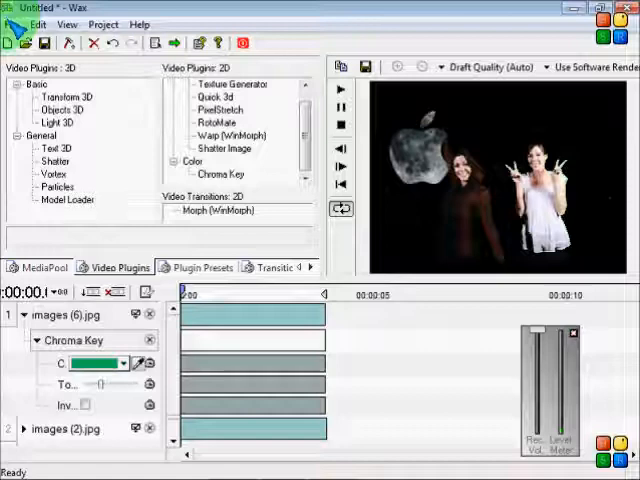
Start a new project, discarding changes, and import images (4).jpg from Downloads.
{"action": "left_click", "coordinate": [12, 24]}
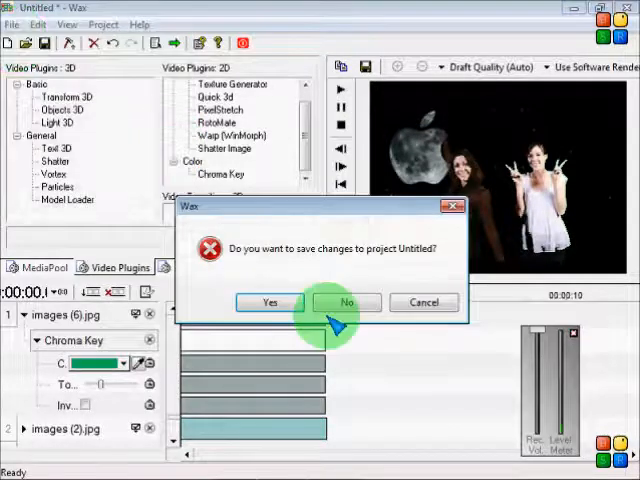
{"action": "left_click", "coordinate": [348, 302]}
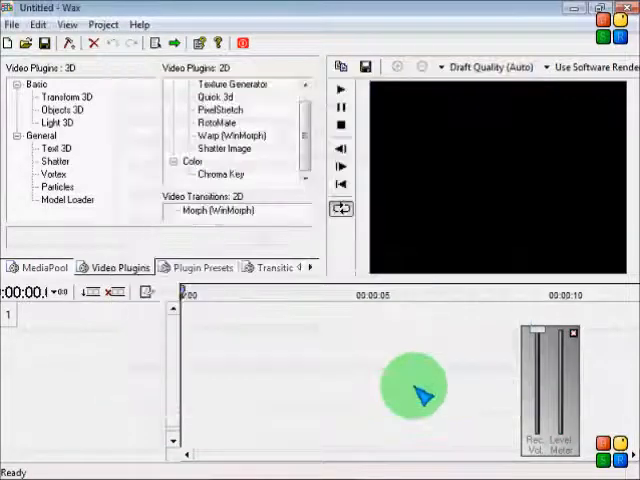
{"action": "left_click", "coordinate": [40, 268]}
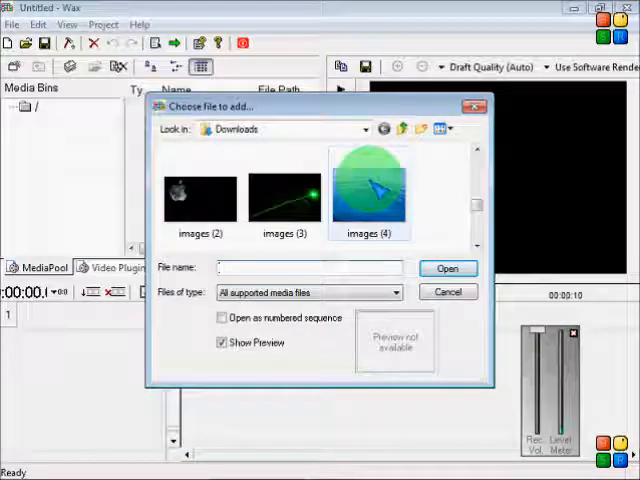
{"action": "left_click", "coordinate": [448, 268]}
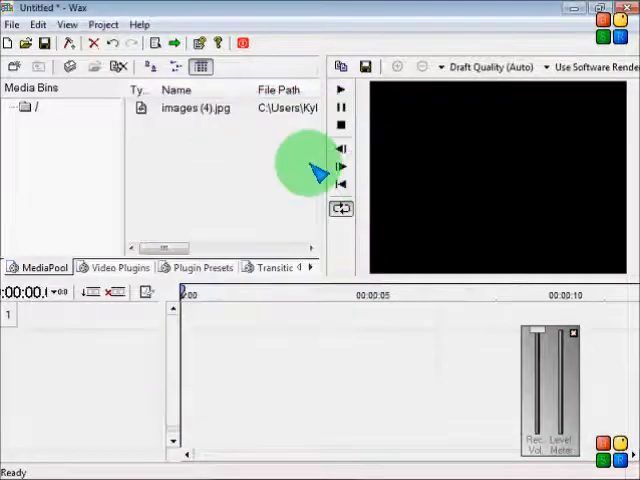
{"action": "left_click", "coordinate": [196, 108]}
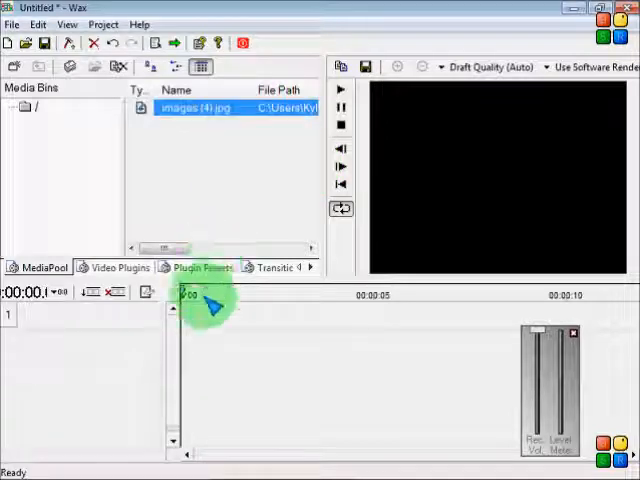
Place images (4).jpg on tracks 1 and 2 and show the Plugin Presets list.
{"action": "left_click_drag", "start_coordinate": [196, 108], "coordinate": [200, 316]}
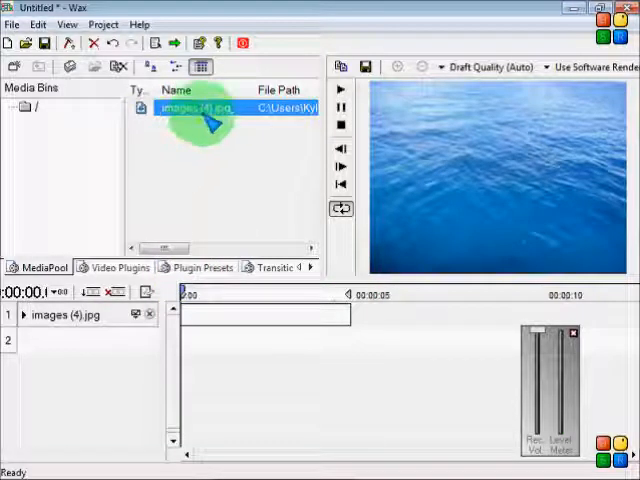
{"action": "left_click_drag", "start_coordinate": [210, 120], "coordinate": [210, 344]}
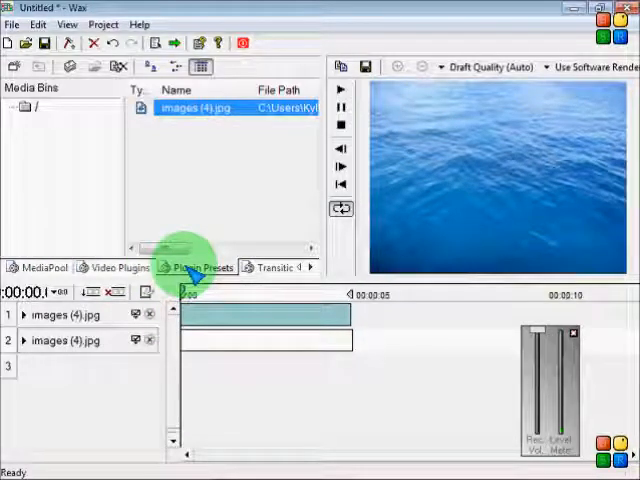
{"action": "left_click", "coordinate": [202, 268]}
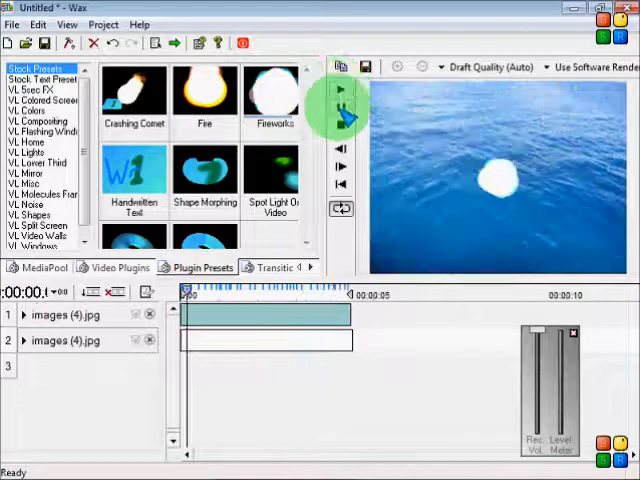
Start a new project without saving and accept the default Project Settings.
{"action": "left_click", "coordinate": [340, 90]}
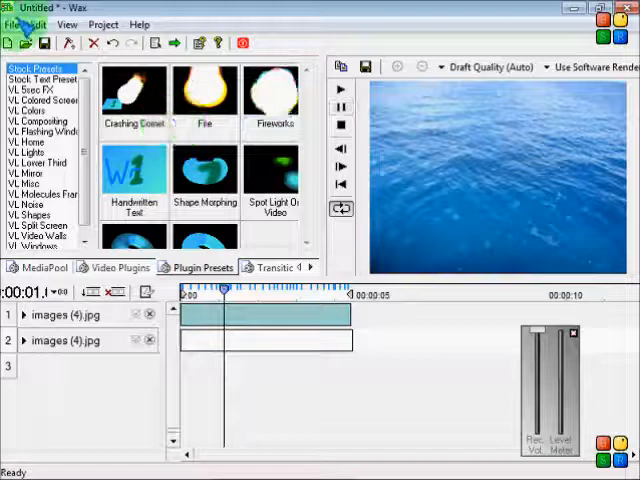
{"action": "left_click", "coordinate": [12, 24]}
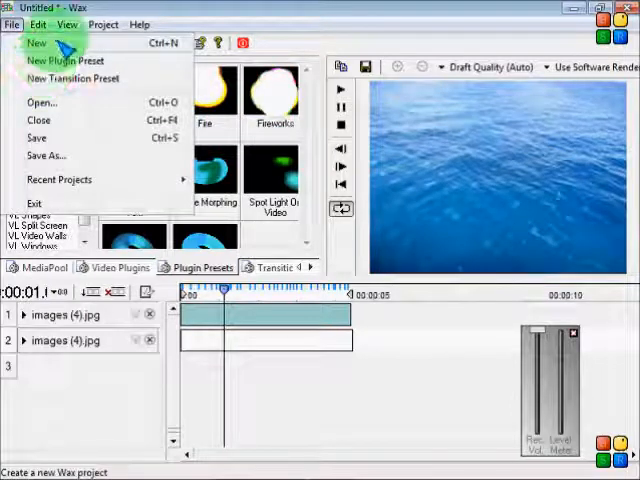
{"action": "left_click", "coordinate": [36, 44]}
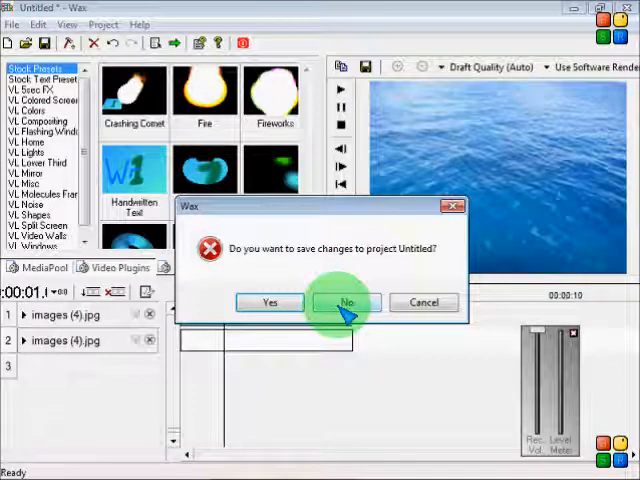
{"action": "left_click", "coordinate": [344, 302]}
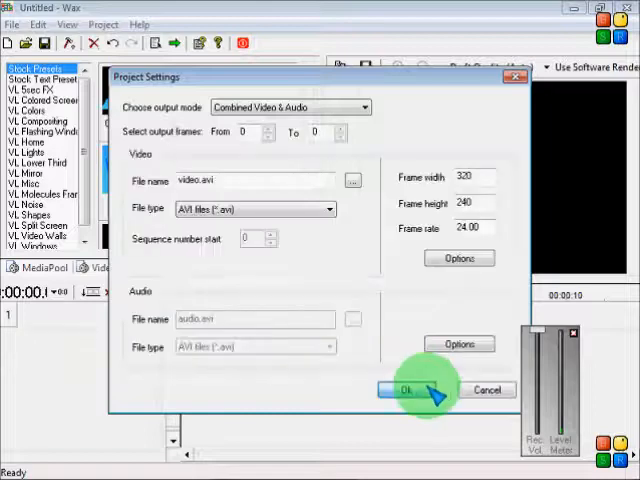
{"action": "left_click", "coordinate": [402, 388]}
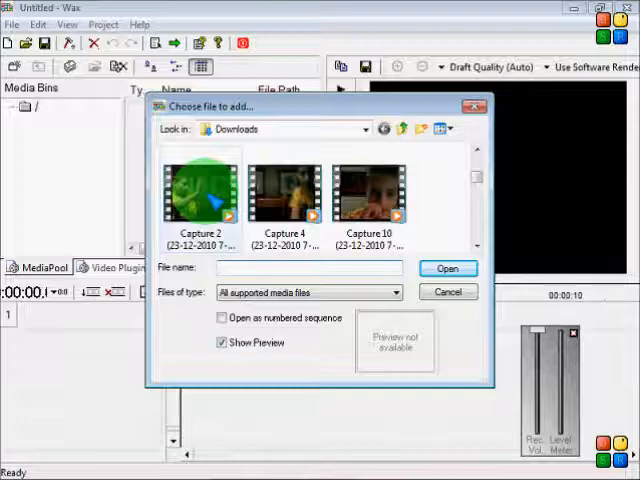
Import the Capture 2 and Capture 4 videos onto tracks 1 and 2.
{"action": "left_click", "coordinate": [448, 268]}
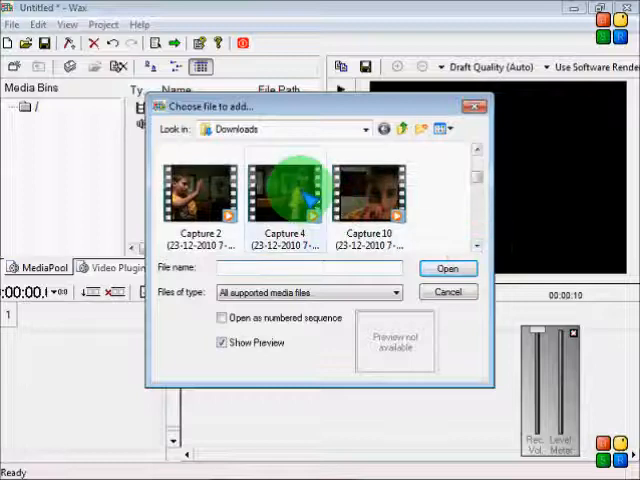
{"action": "left_click", "coordinate": [448, 268]}
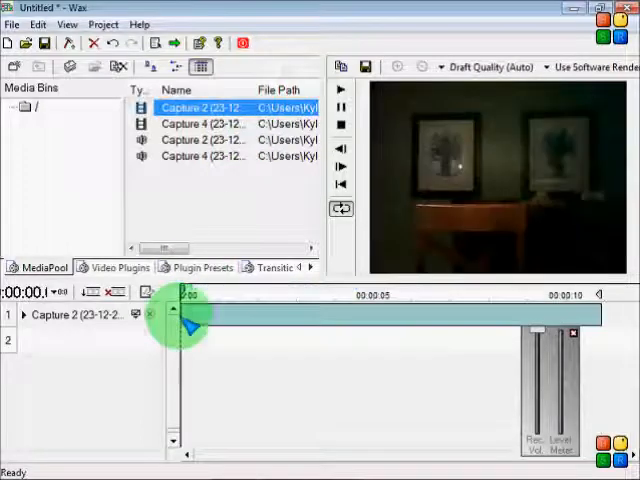
{"action": "left_click", "coordinate": [200, 122]}
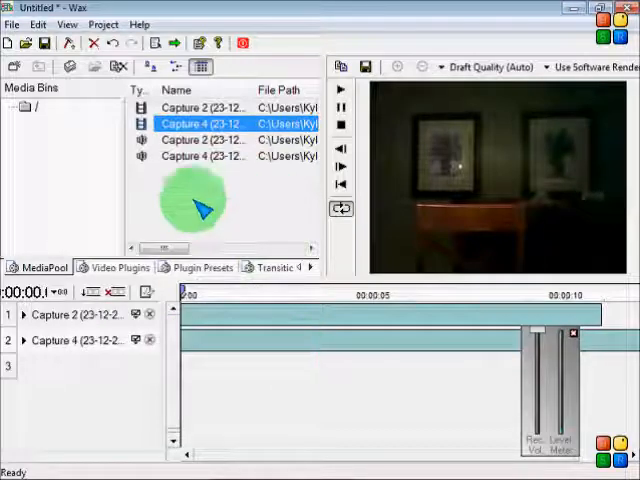
{"action": "mouse_move", "coordinate": [144, 280]}
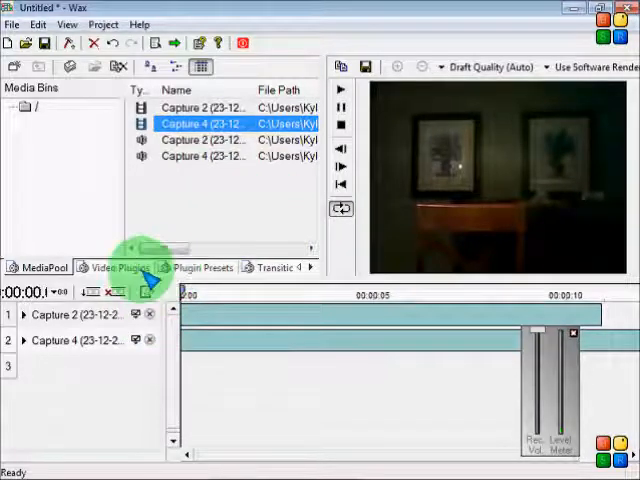
Add RotoMate to the Capture 2 track, move to about four seconds, and tick Closed.
{"action": "left_click", "coordinate": [120, 268]}
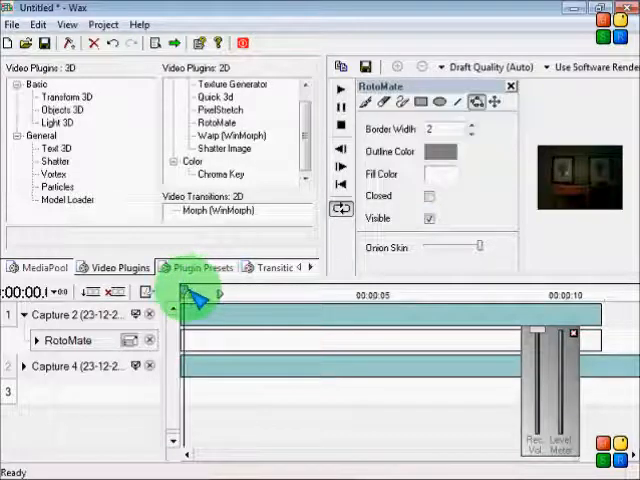
{"action": "left_click_drag", "start_coordinate": [200, 292], "coordinate": [284, 292]}
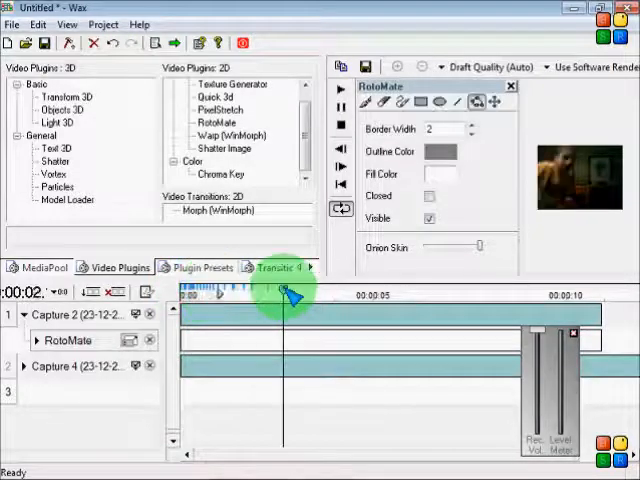
{"action": "left_click_drag", "start_coordinate": [284, 292], "coordinate": [330, 292]}
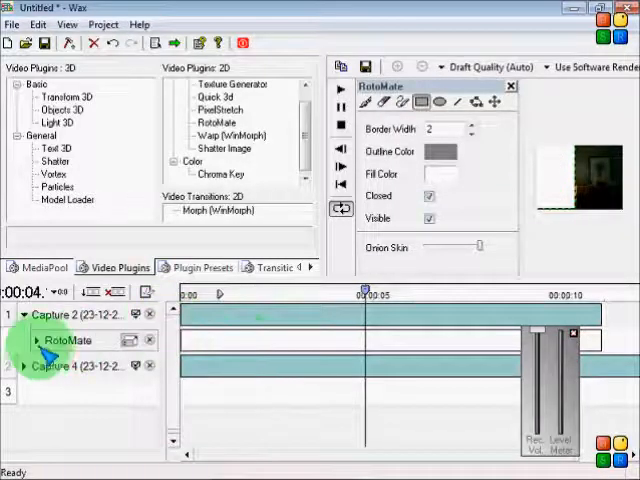
Draw the RotoMate mask around the person and refresh the preview.
{"action": "left_click", "coordinate": [36, 340]}
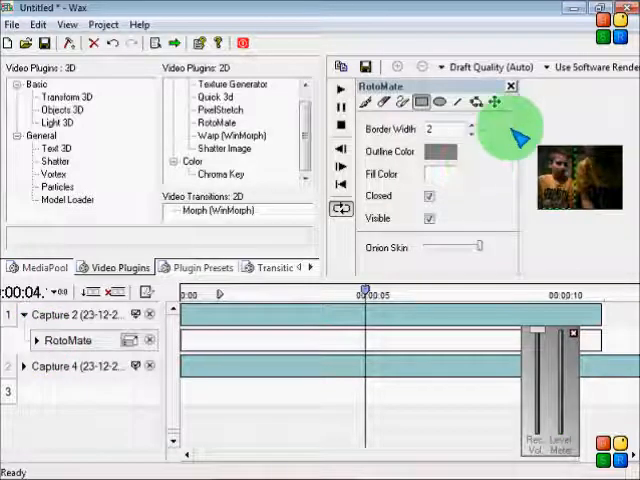
{"action": "left_click", "coordinate": [512, 84]}
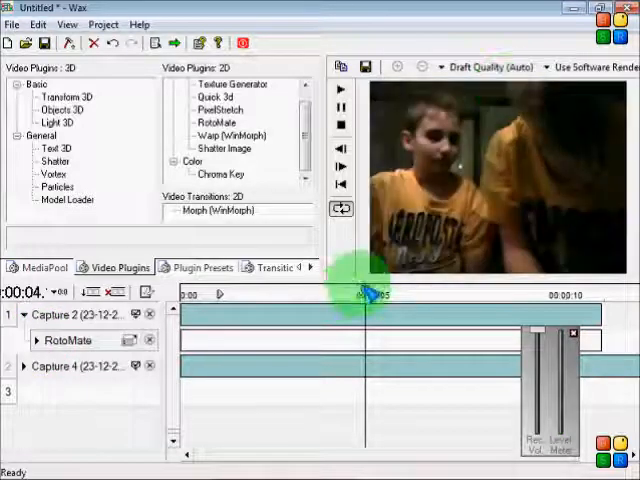